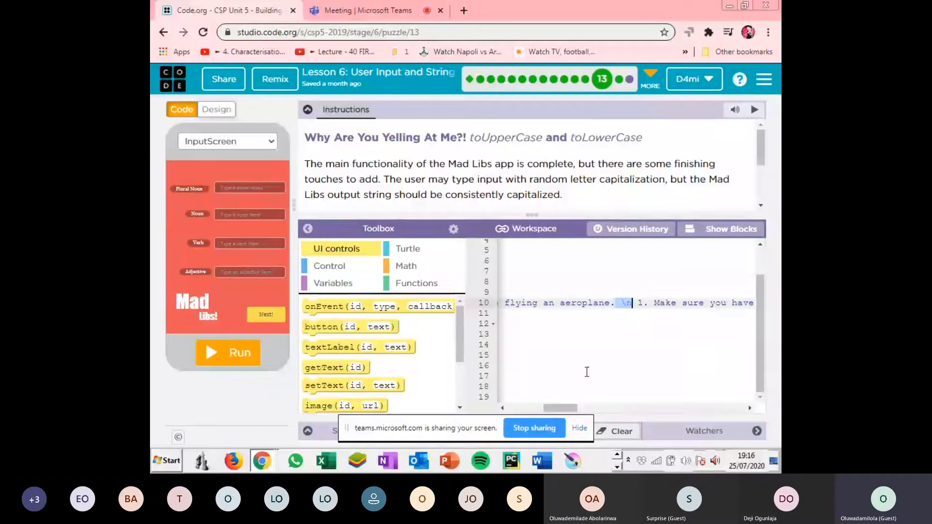
- Review line 10's newline-separated tips string and run the Mad Libs app
scroll("right", 3)
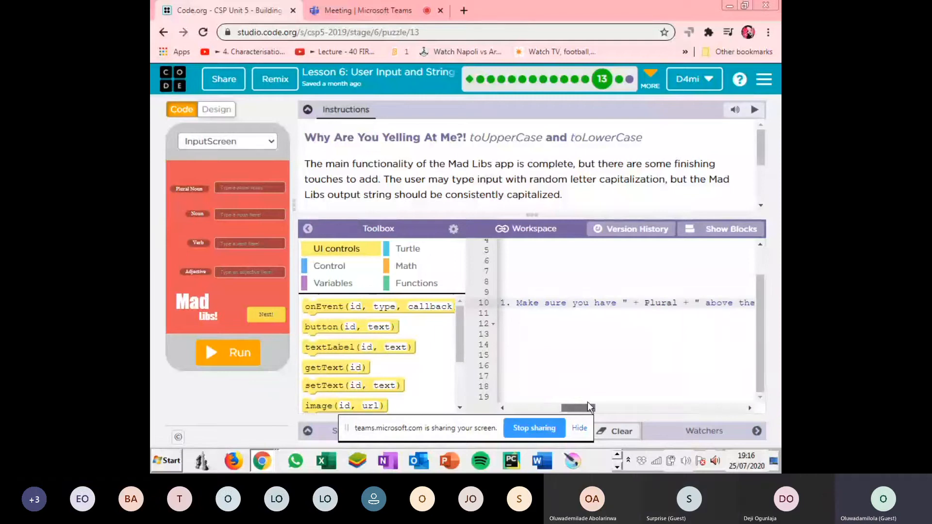
scroll("left", 3)
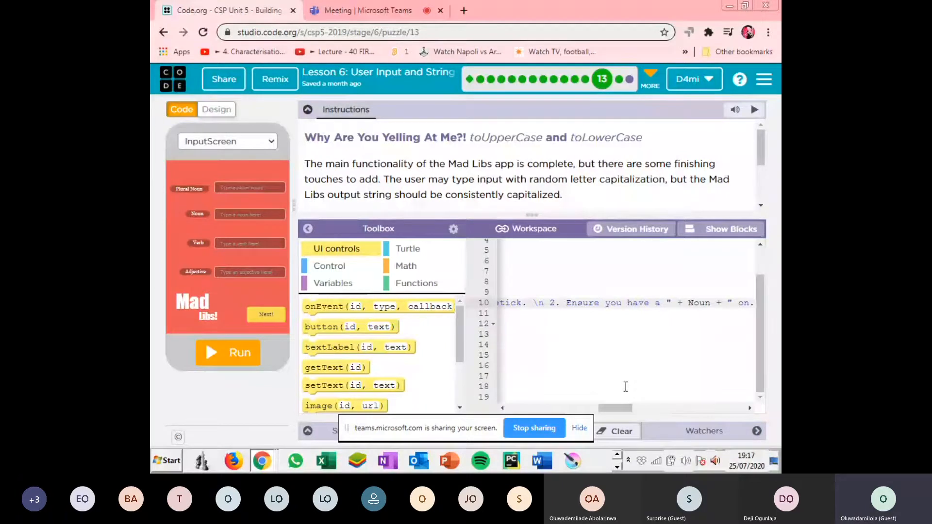
mouse_move(609, 409)
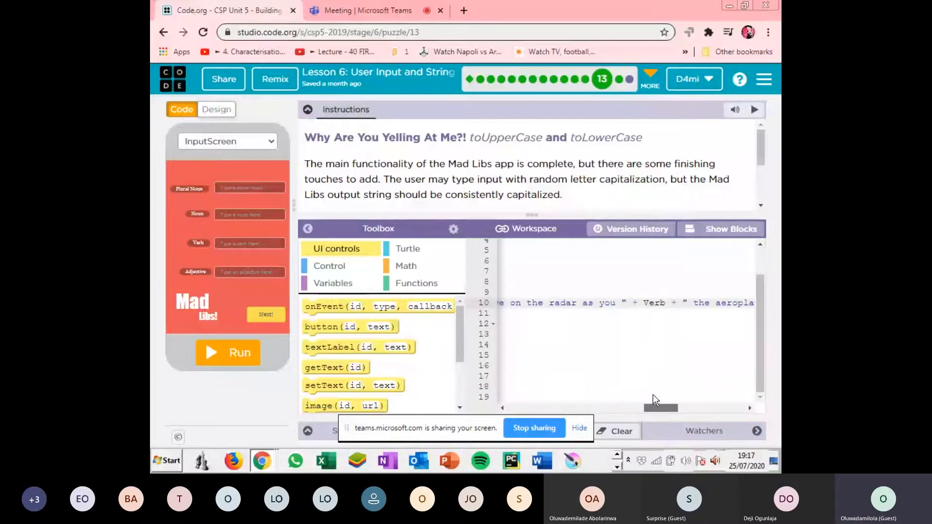
scroll("right", 3)
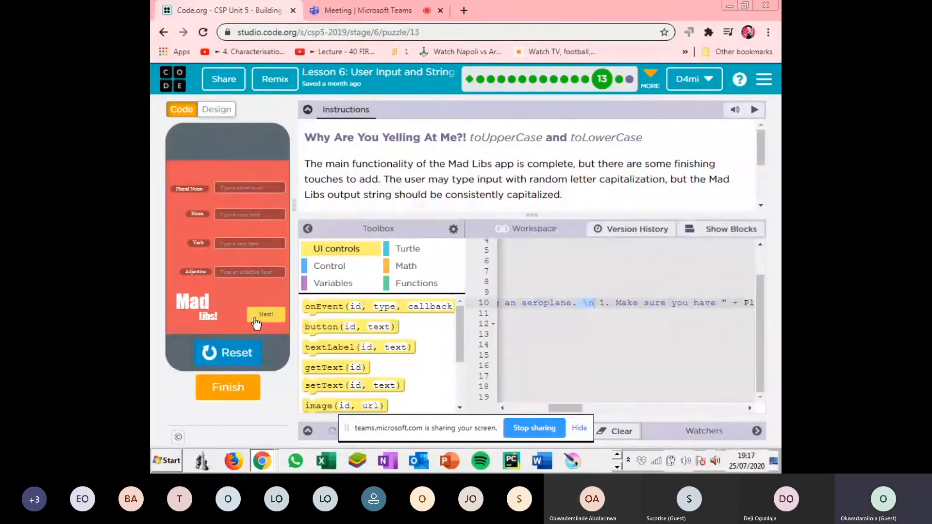
- Advance to the aeroplane tips screen and review the setText line with case conversions
left_click(266, 314)
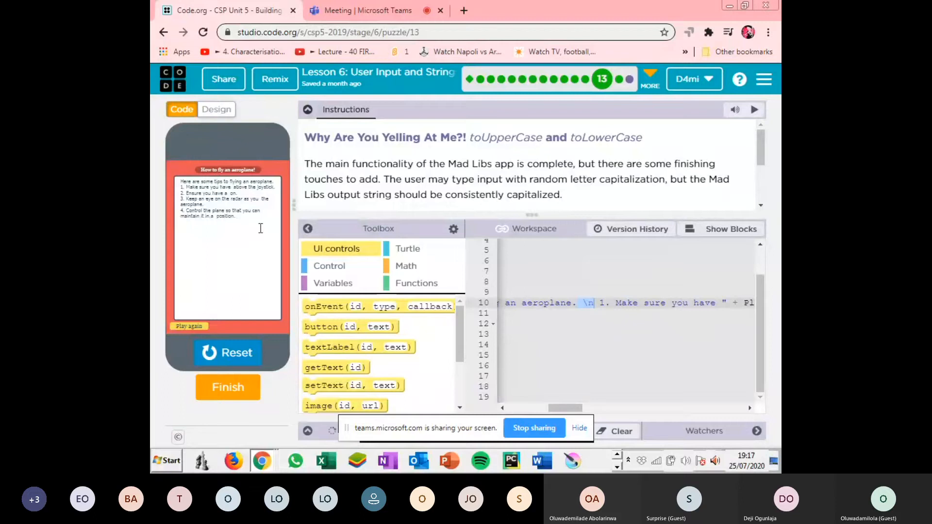
mouse_move(269, 185)
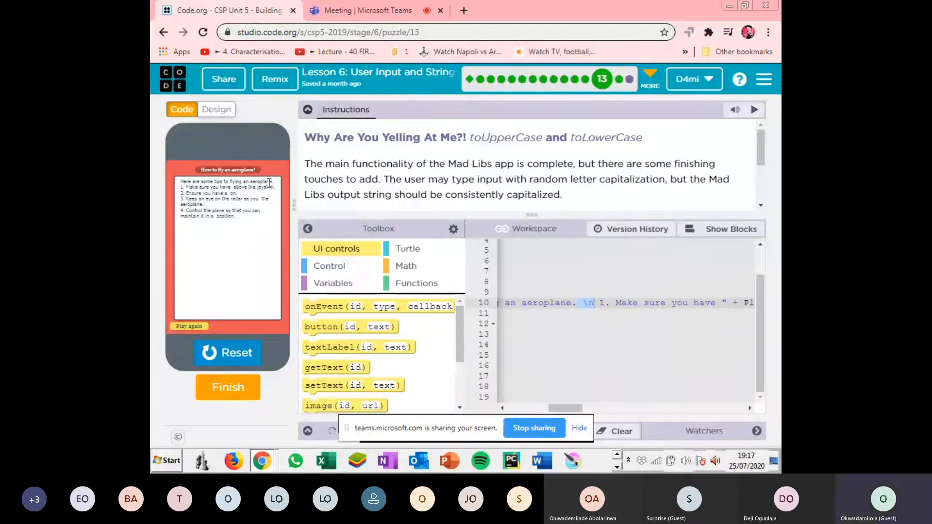
mouse_move(274, 188)
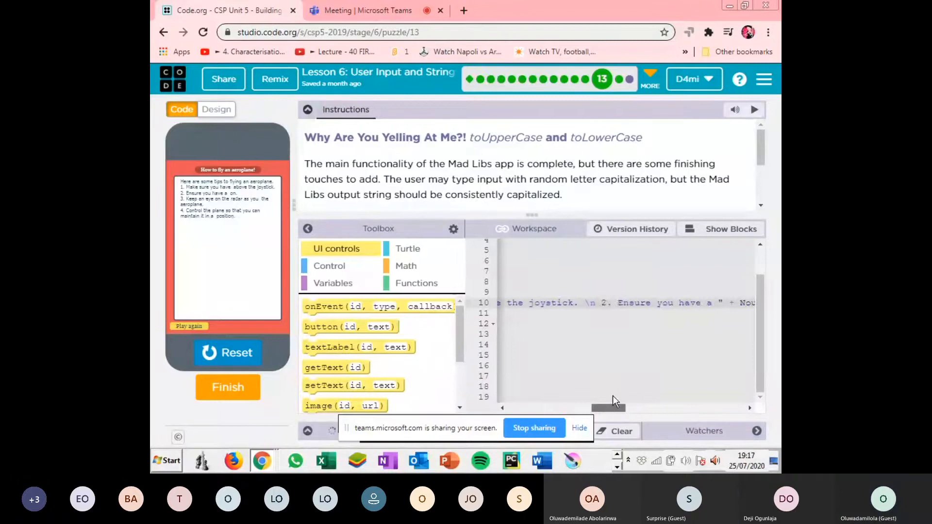
scroll("right", 3)
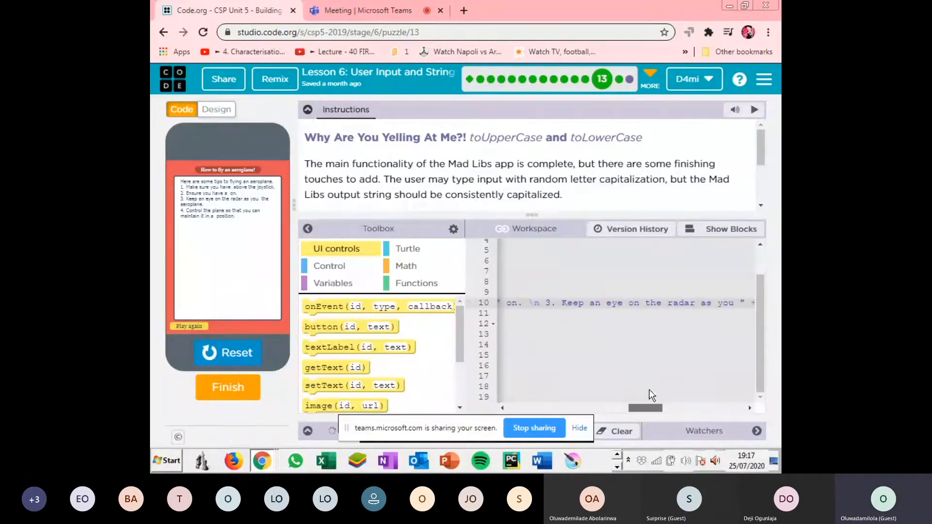
scroll("left", 3)
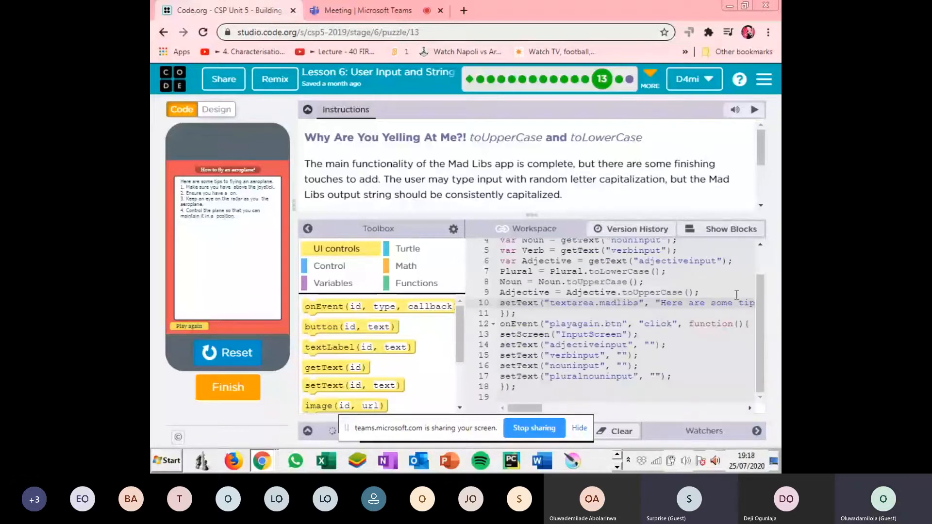
scroll("up", 3)
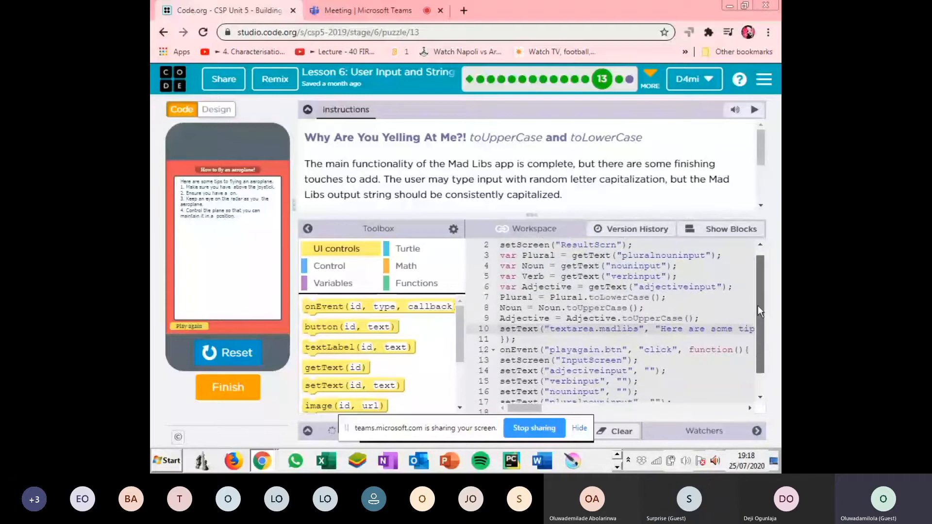
scroll("down", 3)
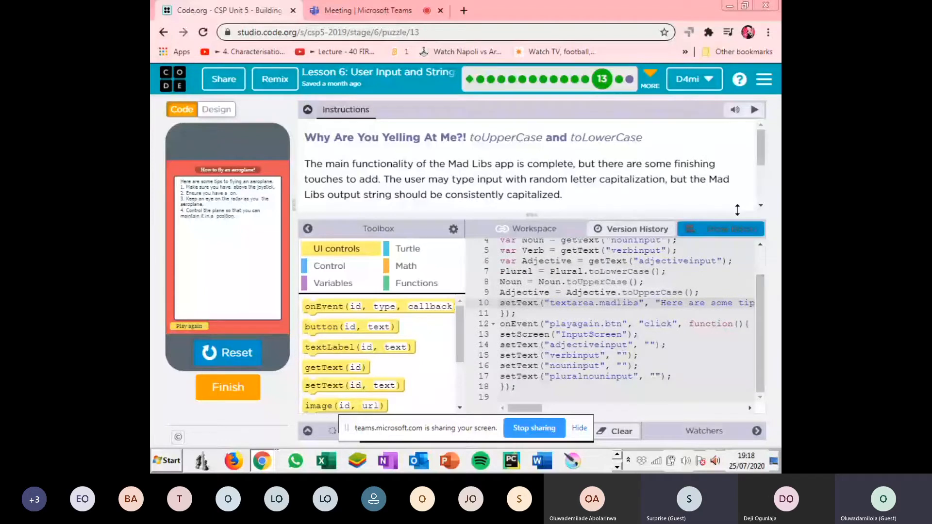
scroll("down", 3)
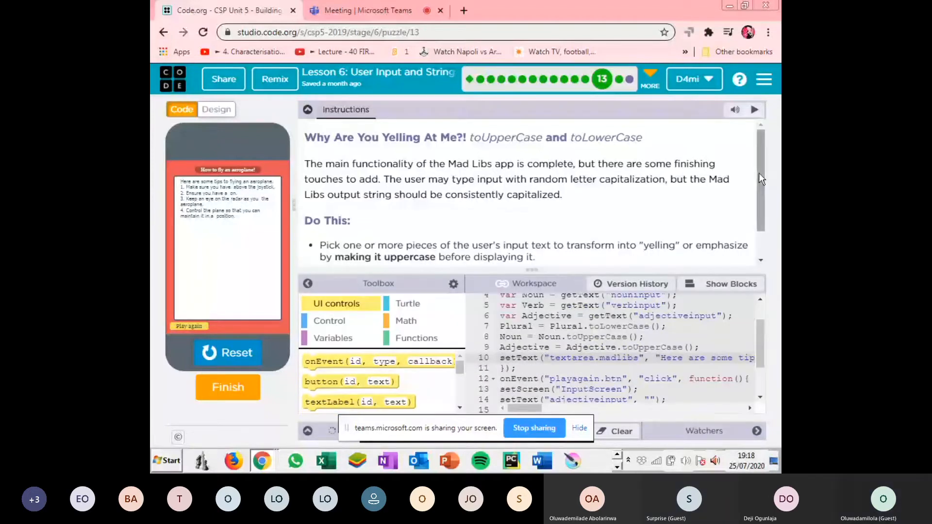
scroll("down", 3)
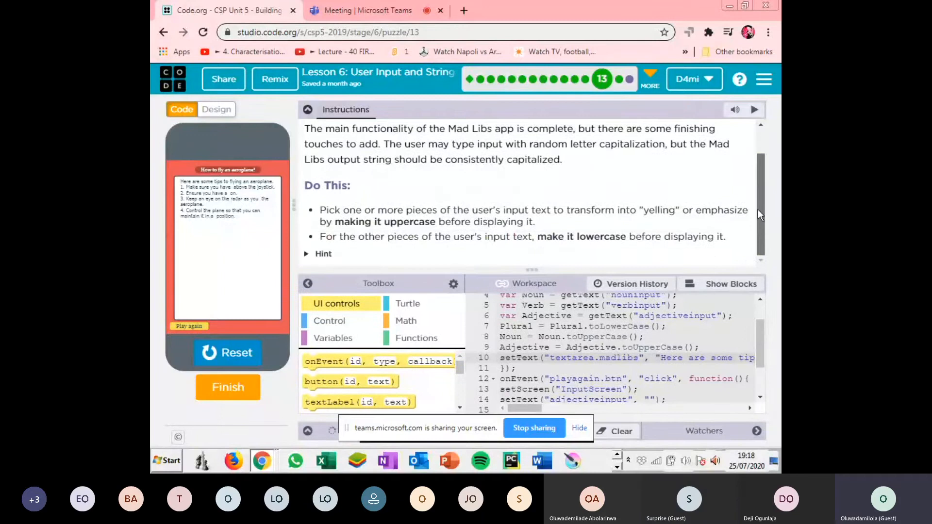
scroll("up", 3)
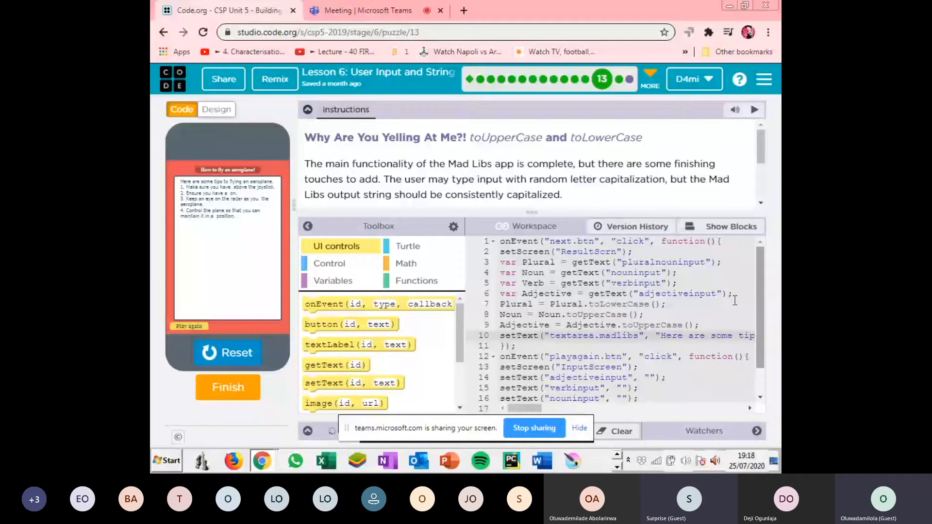
scroll("down", 3)
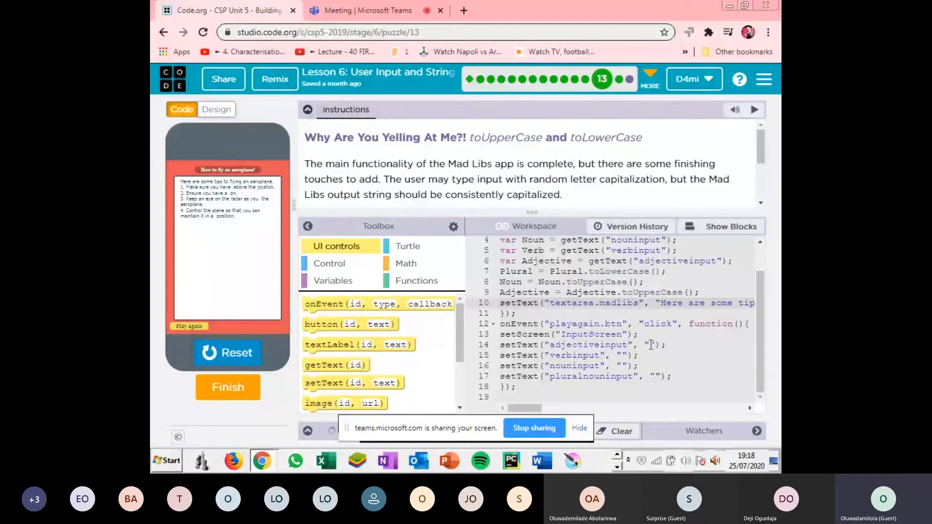
left_click(649, 344)
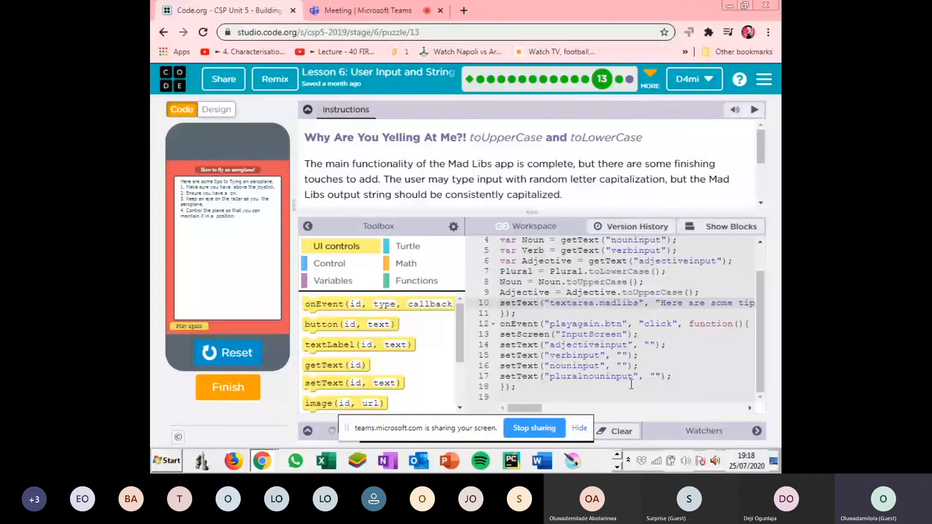
mouse_move(719, 226)
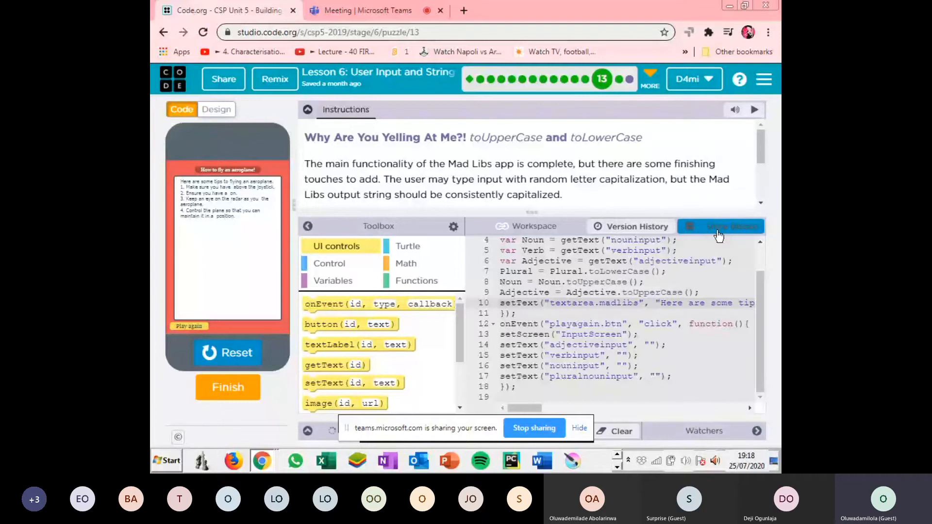
- Switch to block view and scroll down to the playagain event handler
left_click(720, 226)
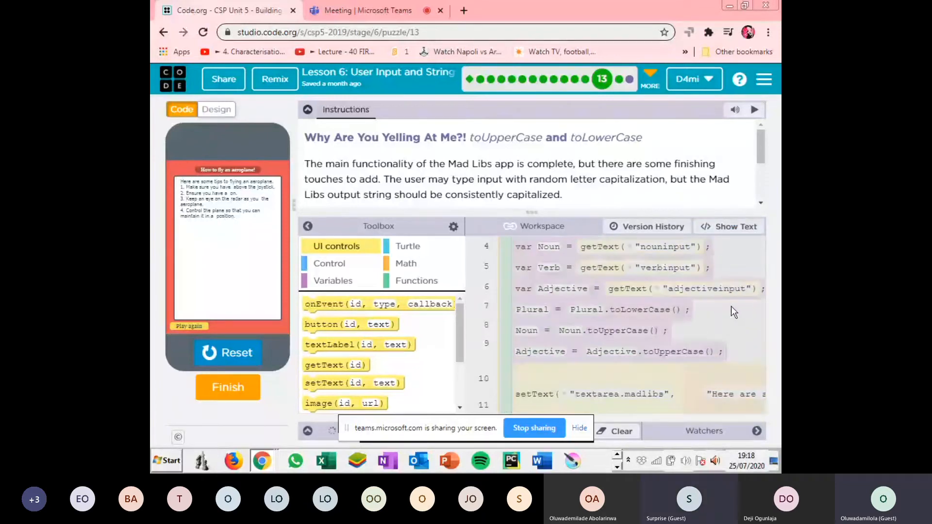
scroll("down", 3)
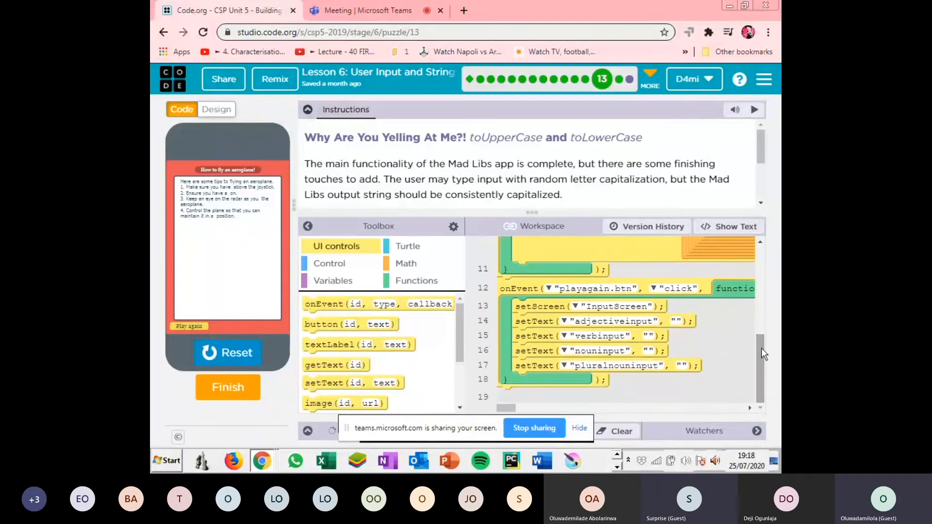
mouse_move(611, 321)
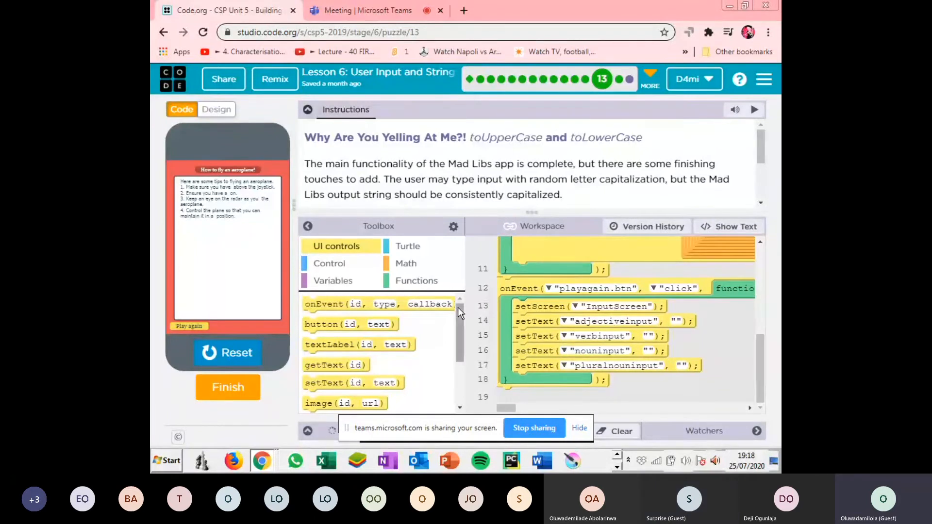
- Open the Variables toolbox category to reveal str.toUpperCase() and str.toLowerCase()
scroll("down", 3)
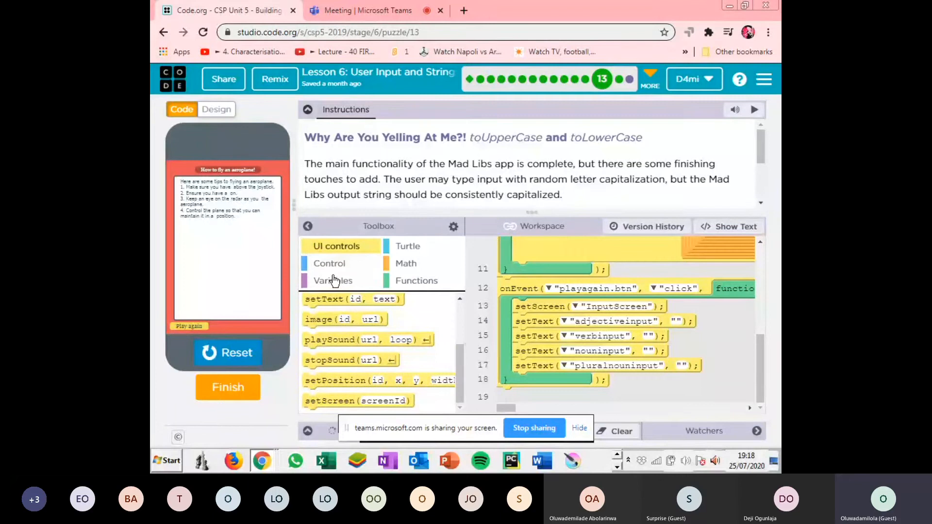
left_click(332, 280)
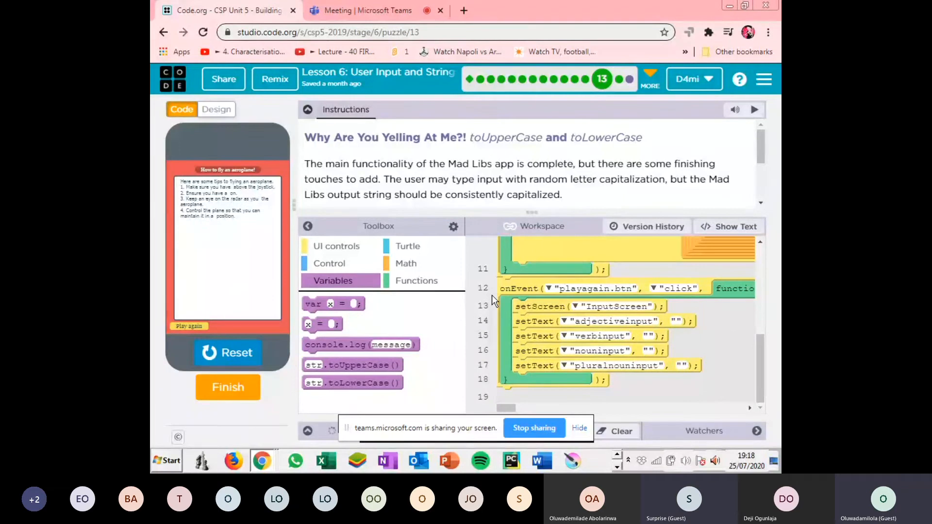
mouse_move(520, 408)
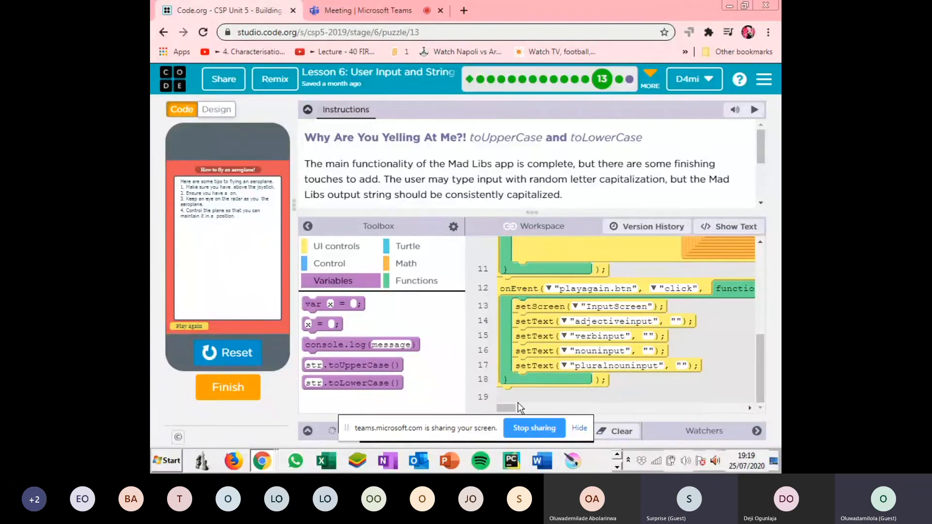